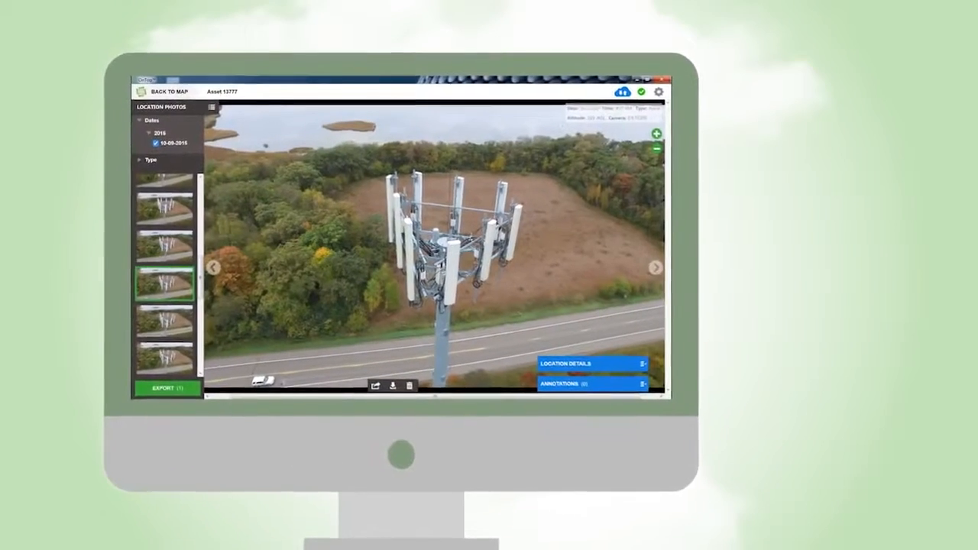
Step: Return from the cell tower photo to the North America site map with its asset filters
{"action": "left_click", "coordinate": [168, 91]}
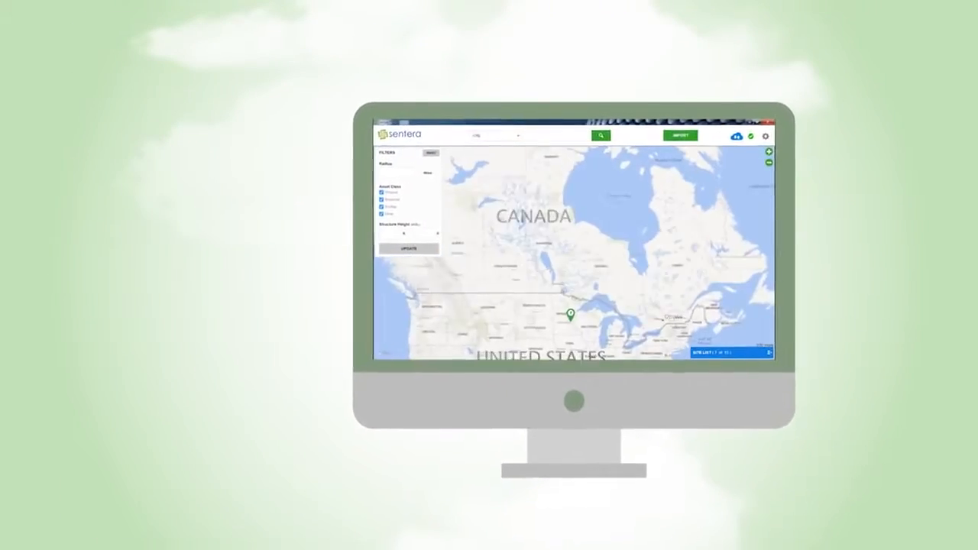